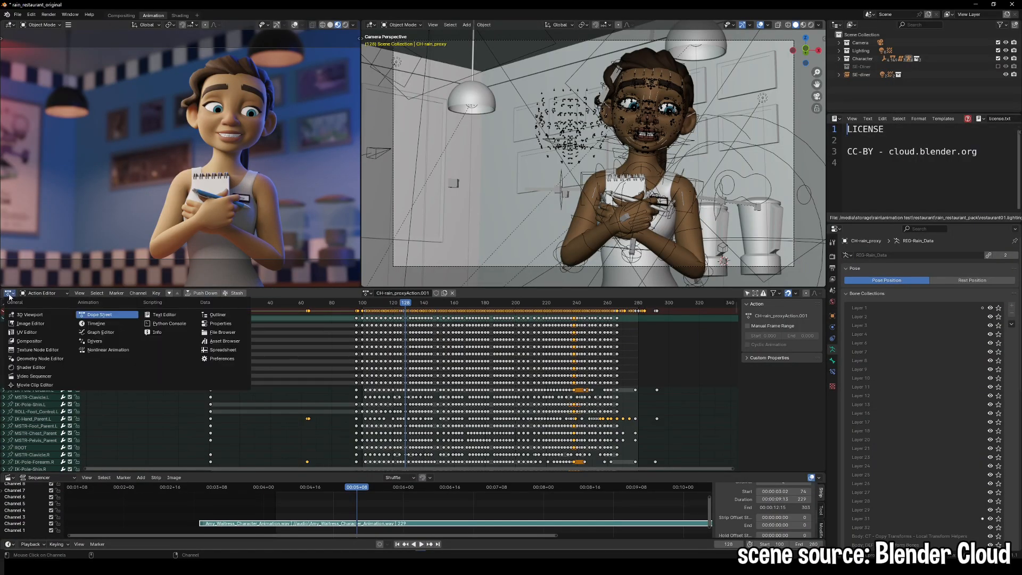
pyautogui.moveTo(100, 332)
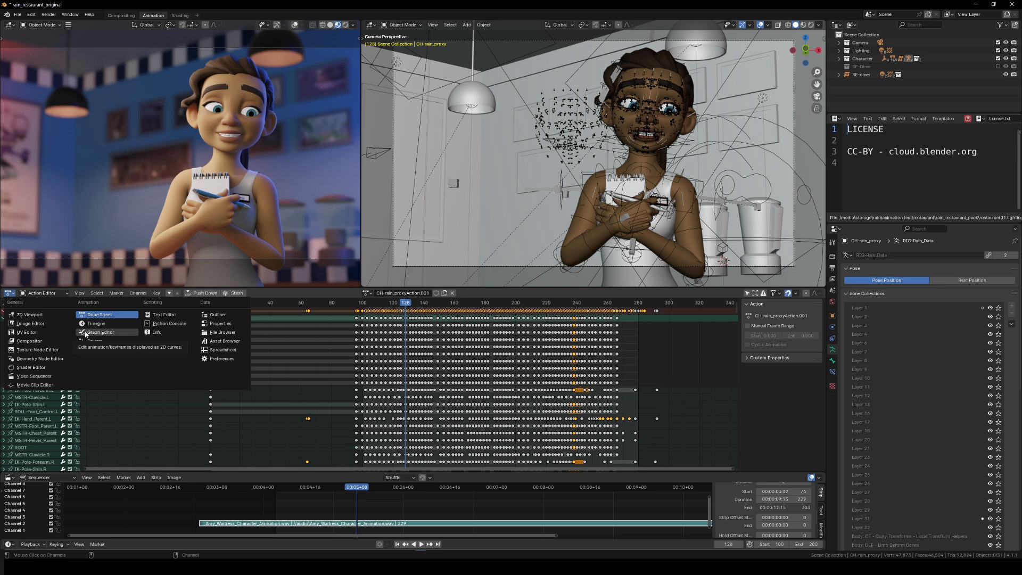
# Switch the lower Dope Sheet editor to the Graph Editor
pyautogui.click(99, 332)
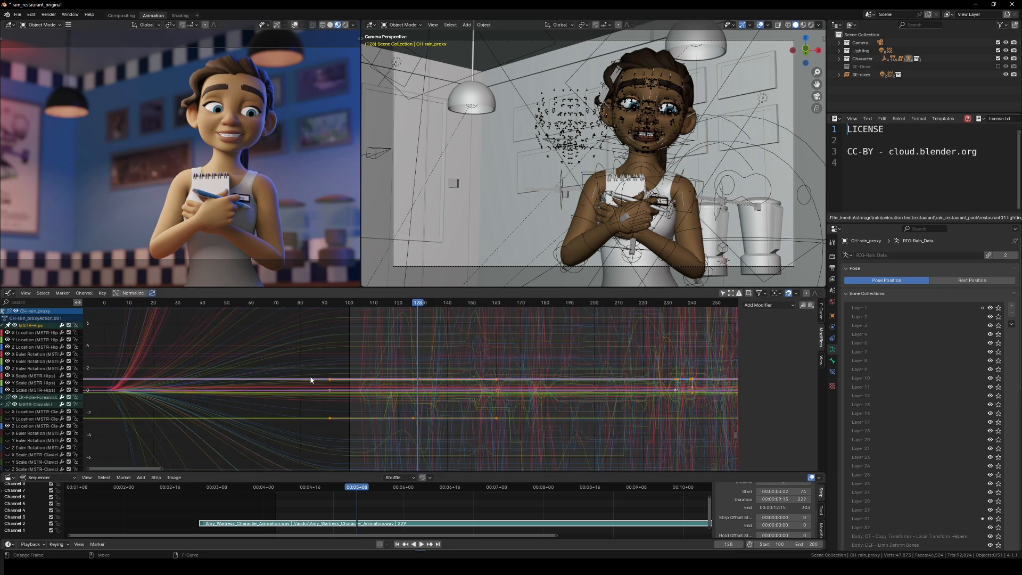
# Reveal and select all of the rig's F-curves via Channel > Reveal Curves
pyautogui.click(84, 293)
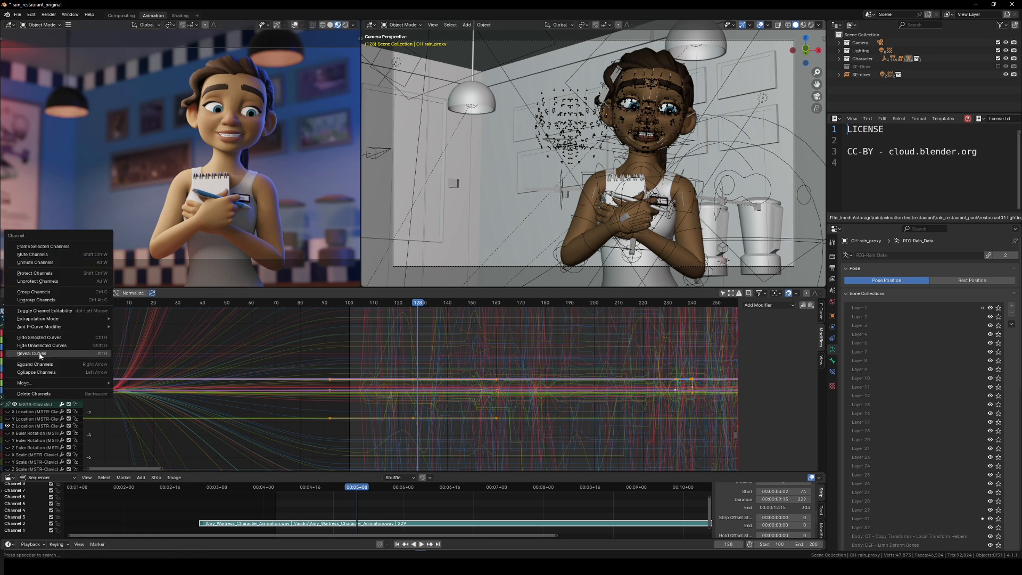
pyautogui.click(31, 353)
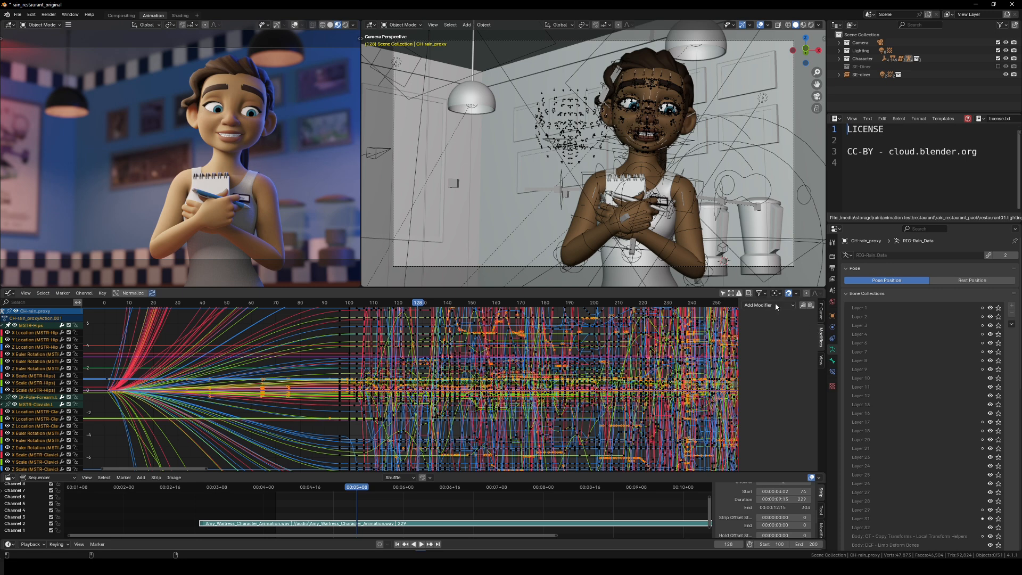
# Add a Stepped Interpolation modifier with start frame 100 to the character's curves
pyautogui.click(763, 305)
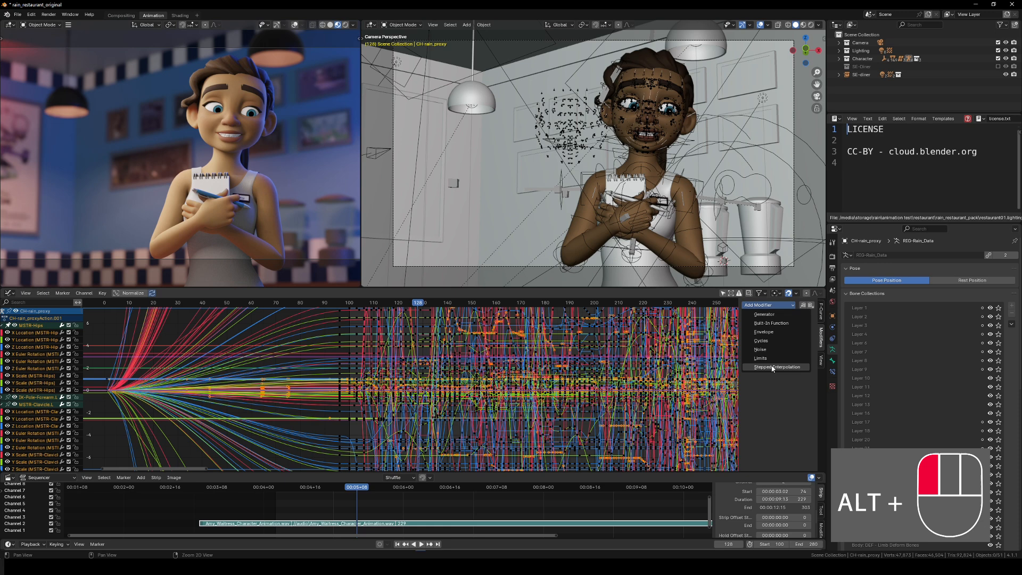
pyautogui.click(777, 367)
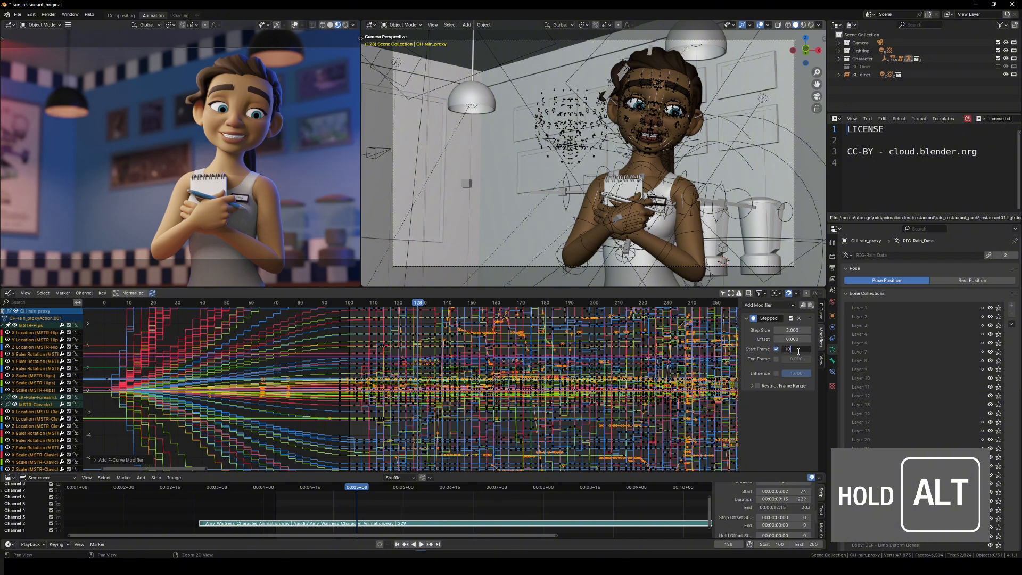
pyautogui.write('100.000')
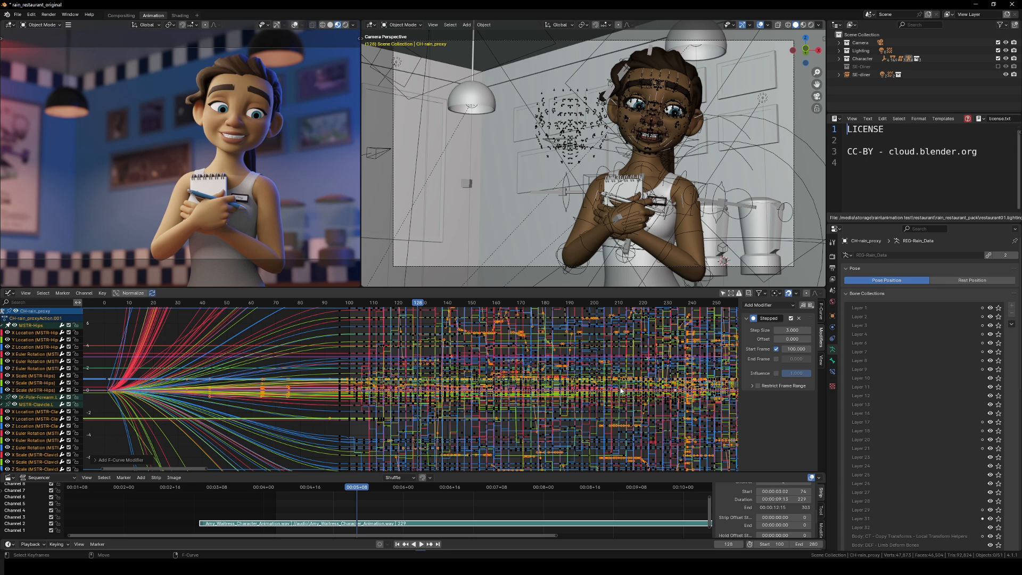
# Play the stepped character animation on the timeline to preview the on-threes motion
pyautogui.click(421, 543)
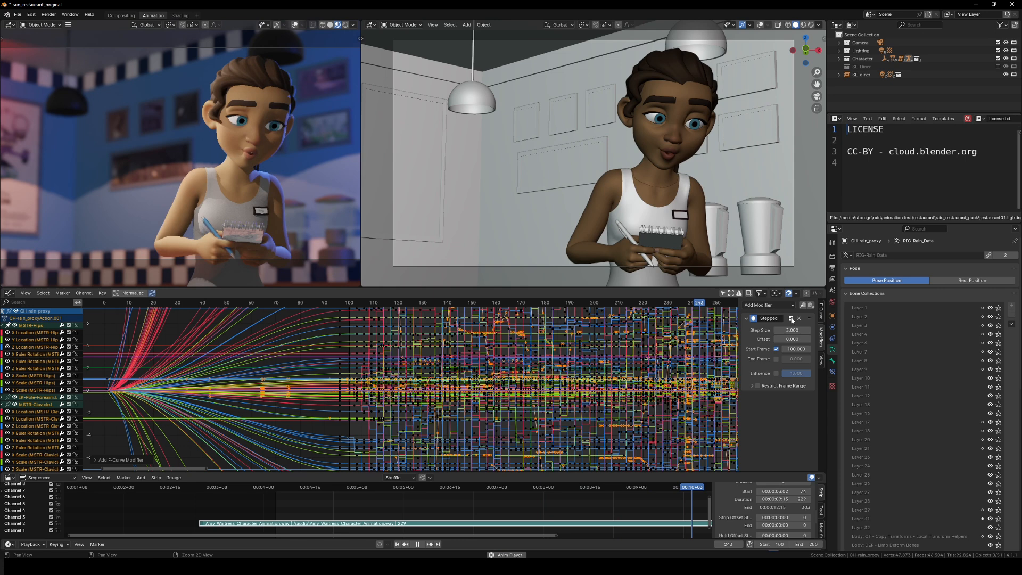
pyautogui.moveTo(697, 302); pyautogui.dragTo(374, 302)
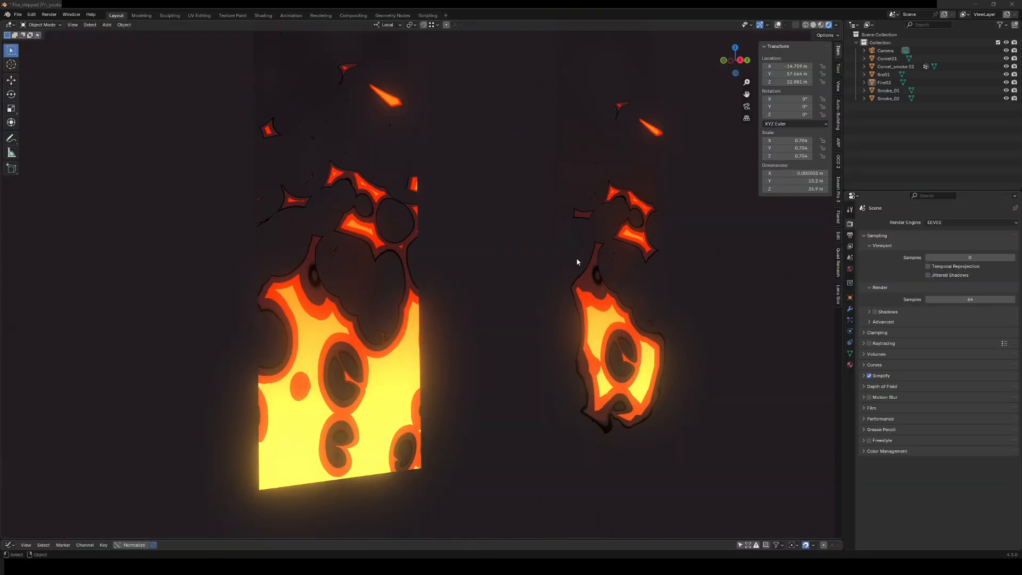
pyautogui.moveTo(528, 269)
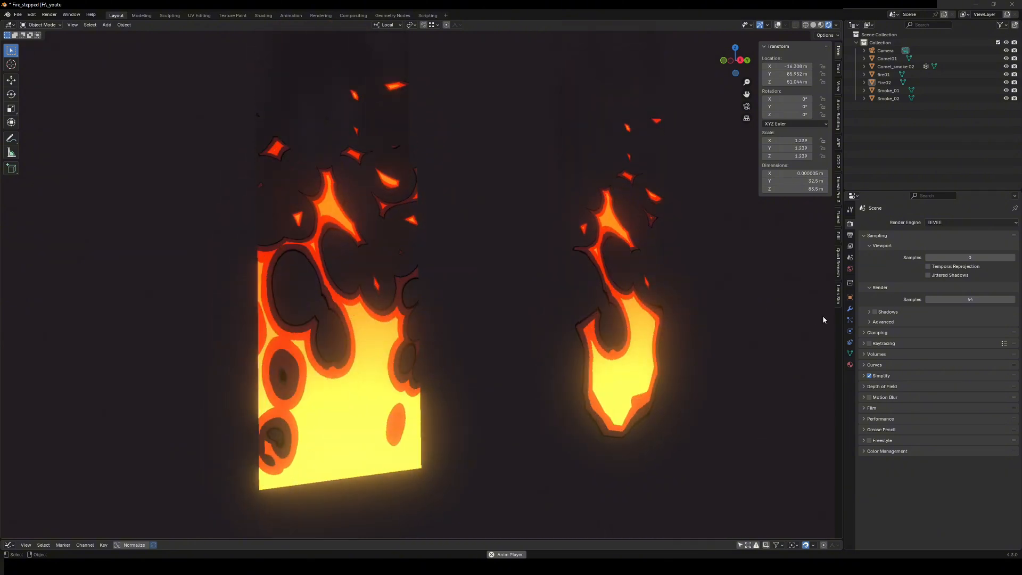
# Switch to the Shading workspace in the stylised fire file
pyautogui.click(262, 15)
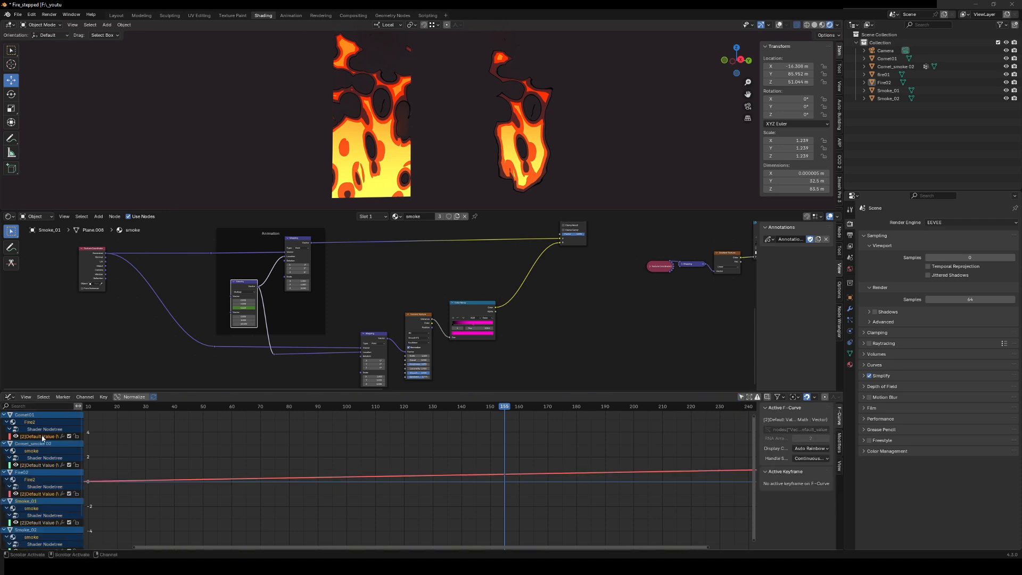
# Add a Stepped Interpolation modifier to the shader value curves and return to the main layout
pyautogui.click(786, 409)
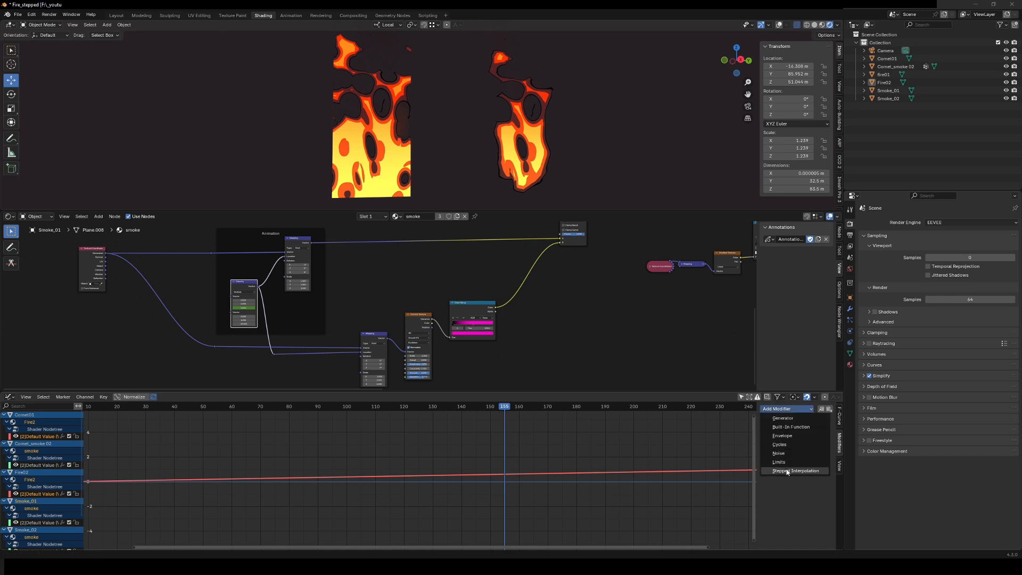
pyautogui.click(116, 15)
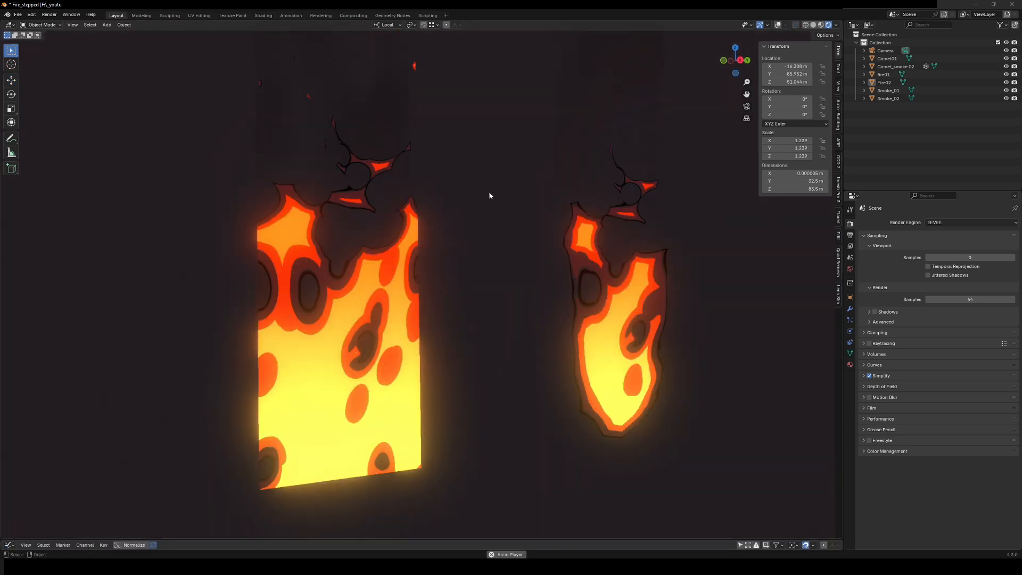